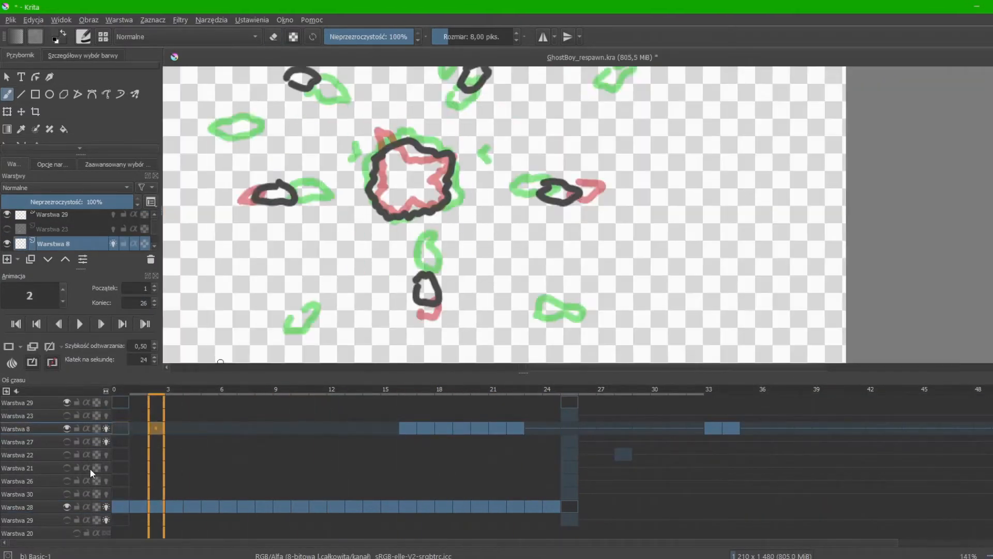
Step: Jump to frame 26 on Warstwa 28, then frame 21 on Warstwa 22 to review the lineart
left_click(222, 390)
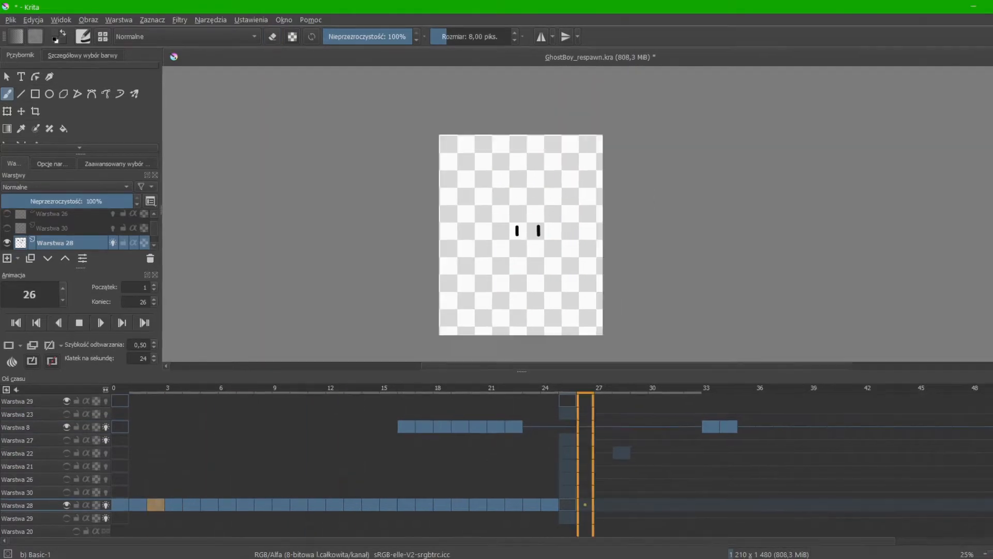
left_click(493, 402)
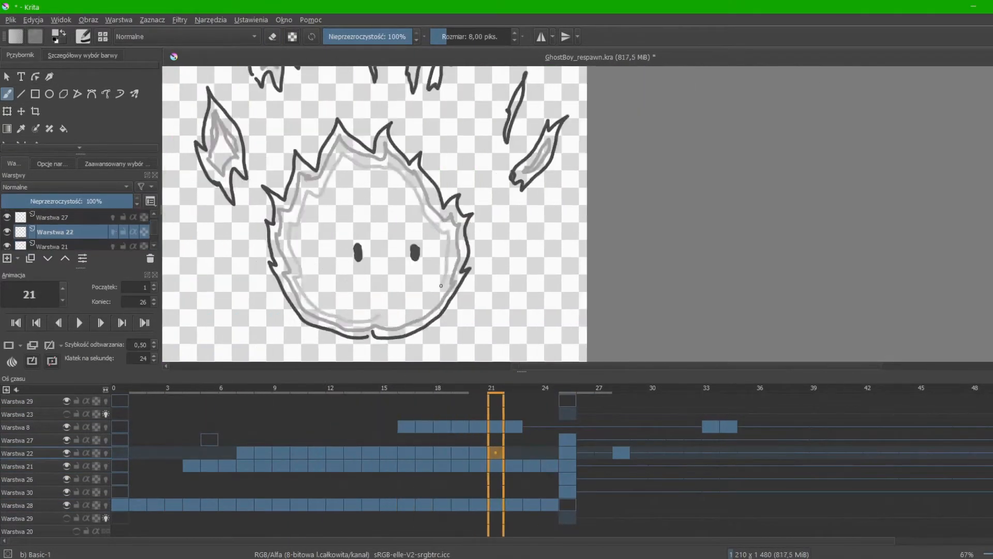